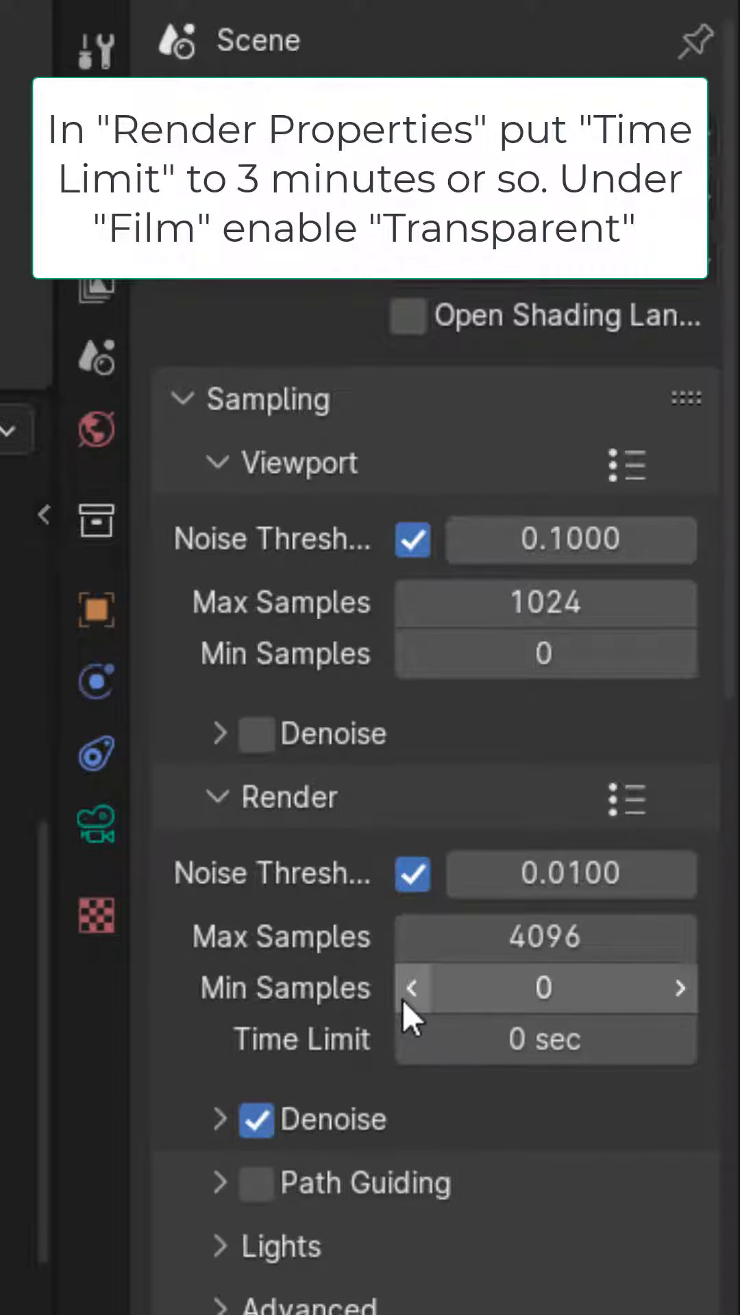
- Cap render time at 3m, make the film transparent, and enable Object and Material cryptomatte passes
type("3m")
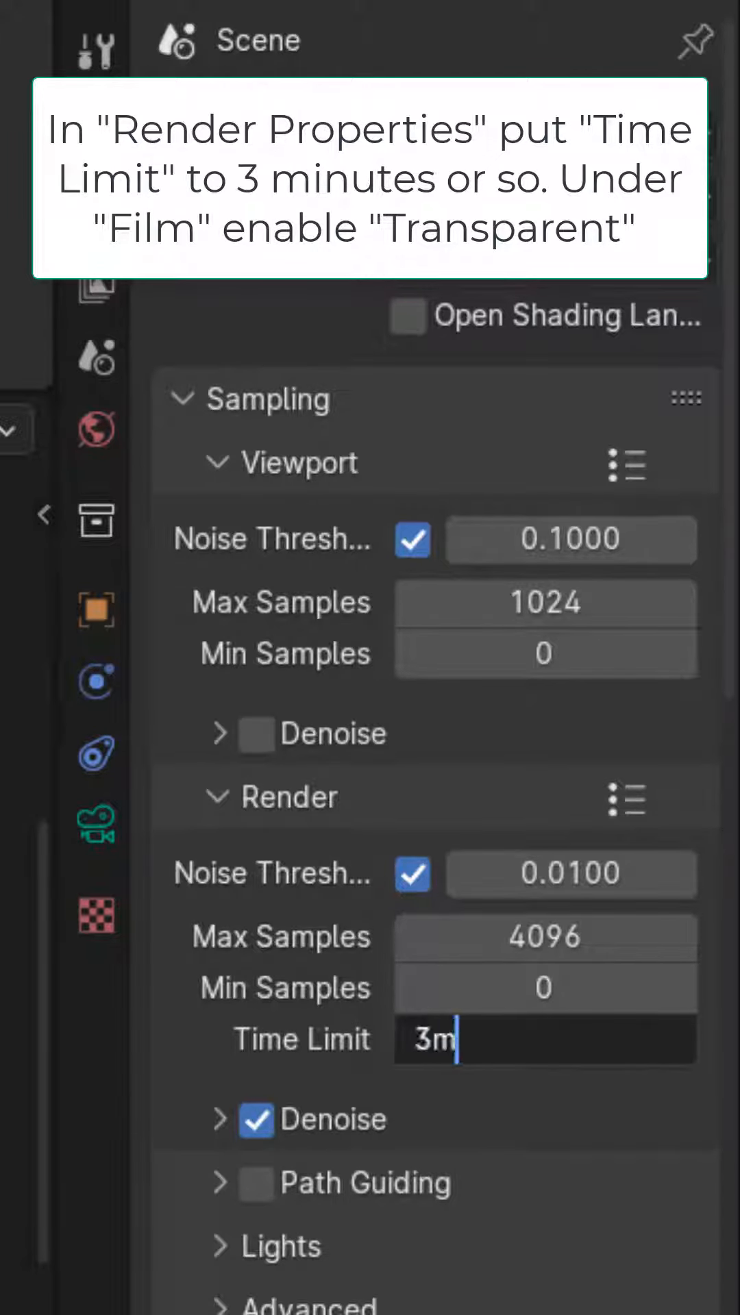
left_click(255, 830)
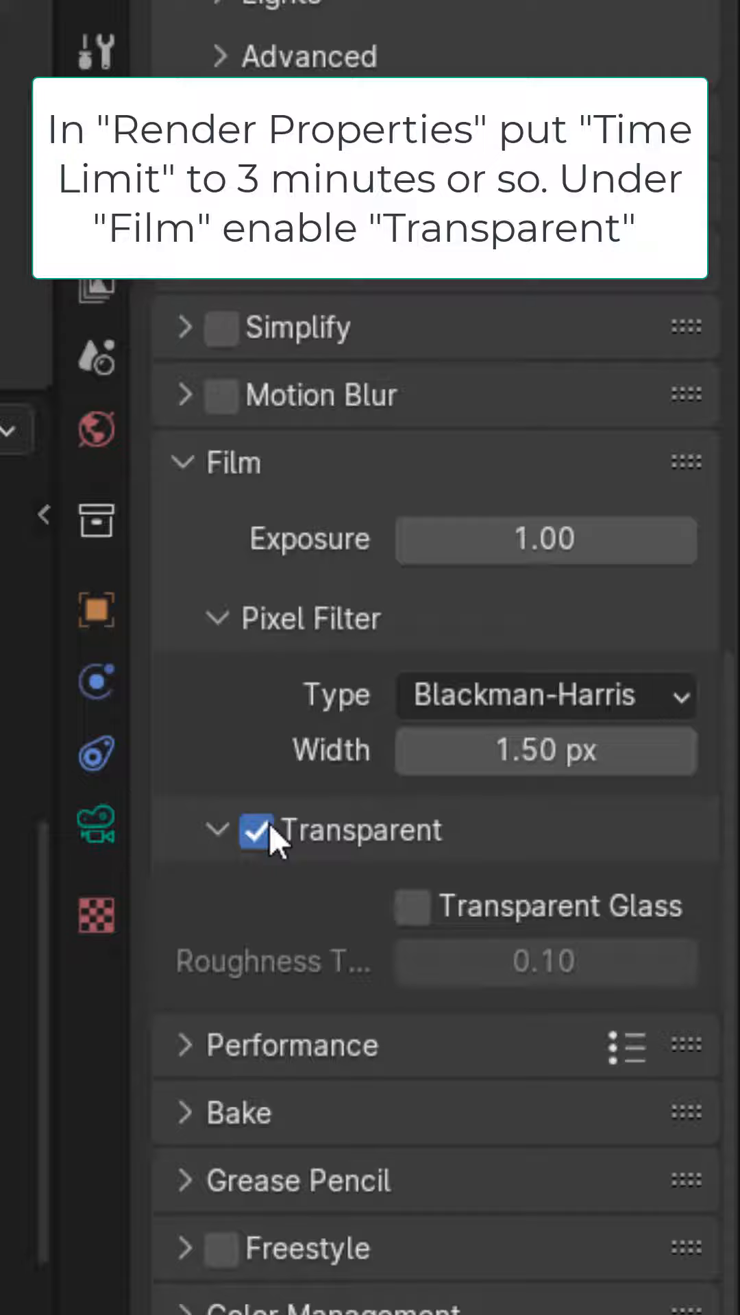
left_click(99, 282)
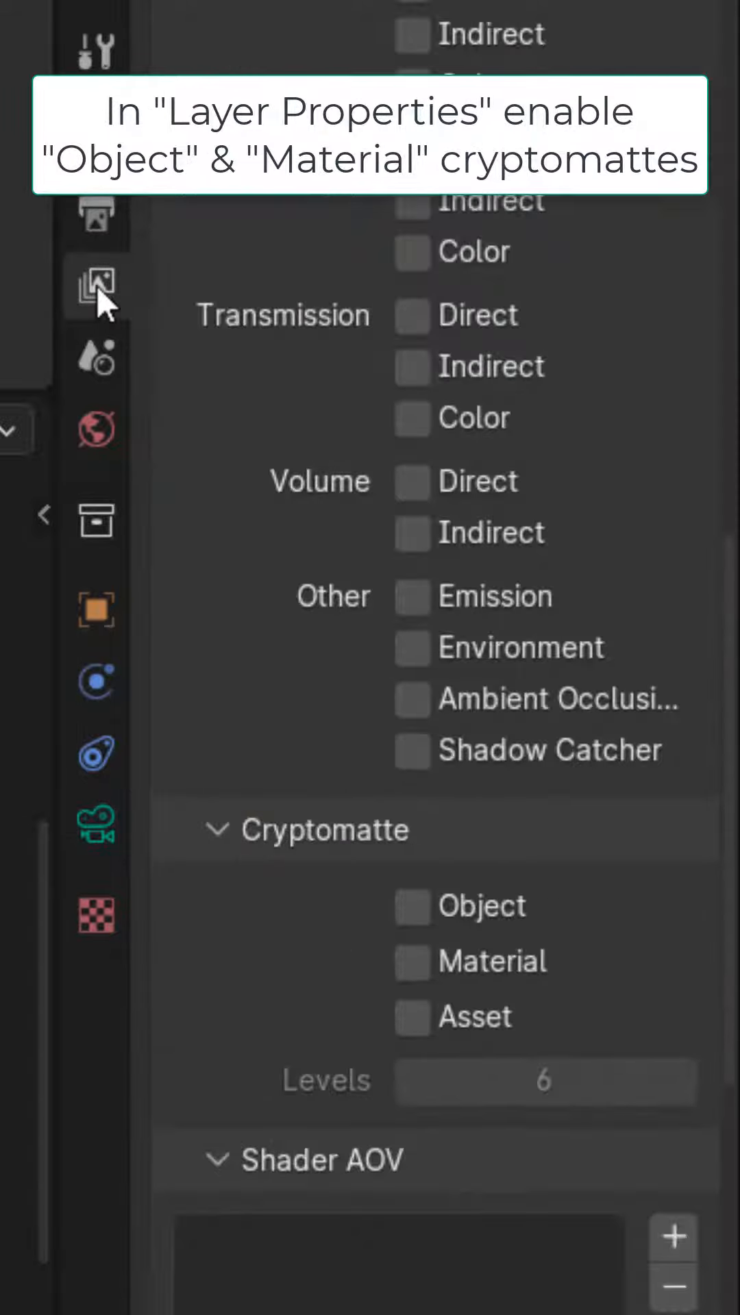
left_click(411, 907)
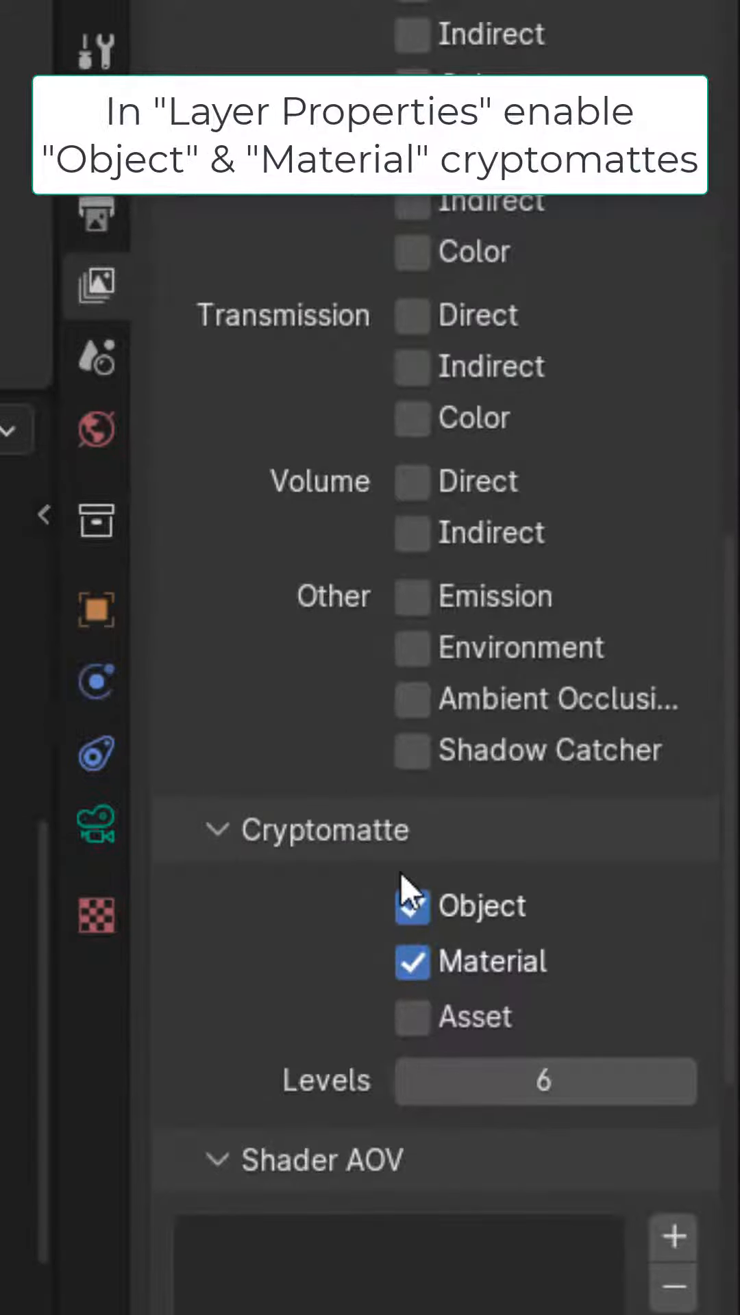
- Render the current frame and display the Viewer Node output in the image editor
left_click(265, 88)
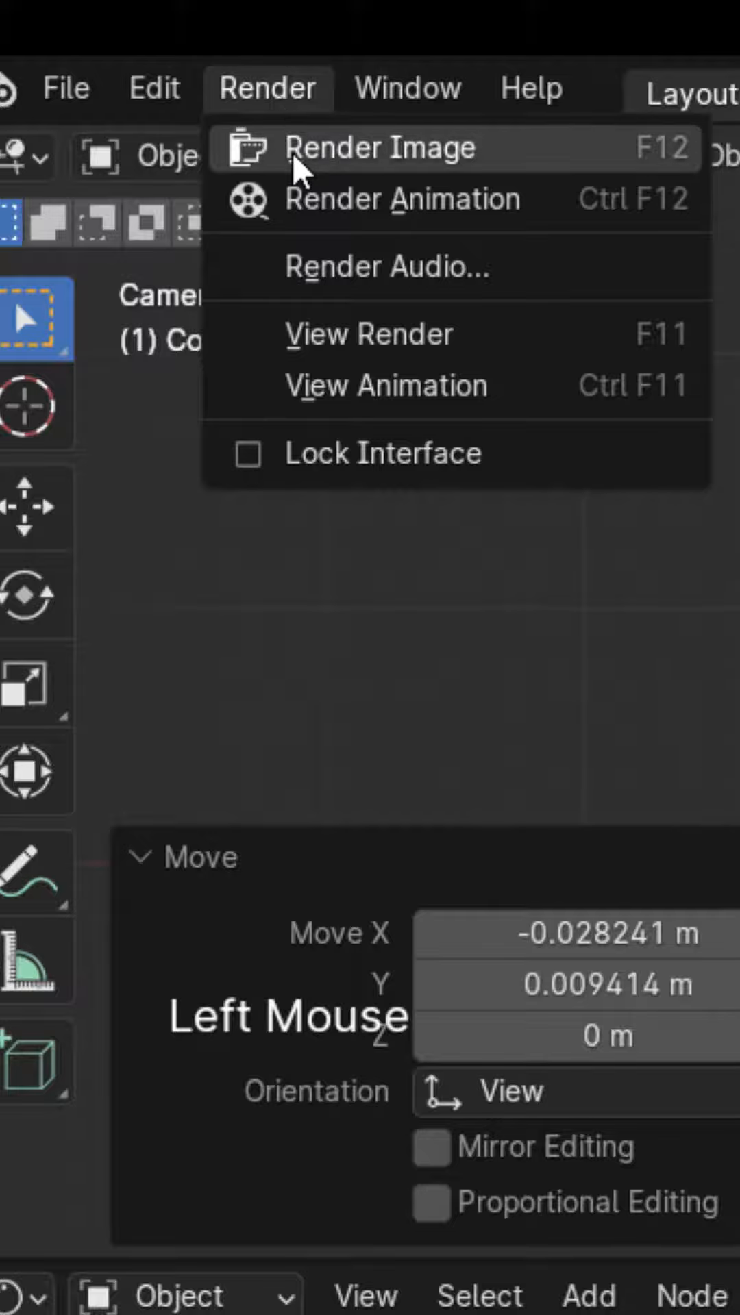
left_click(376, 146)
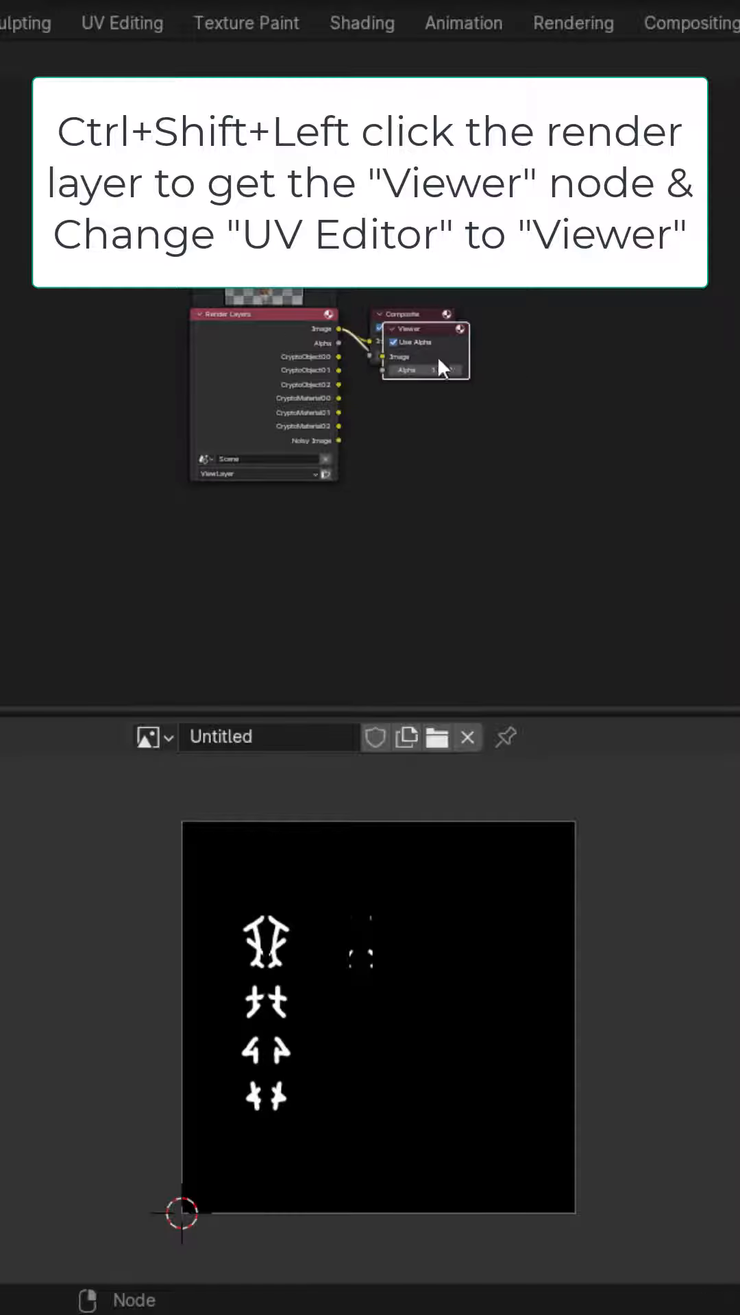
left_click(145, 736)
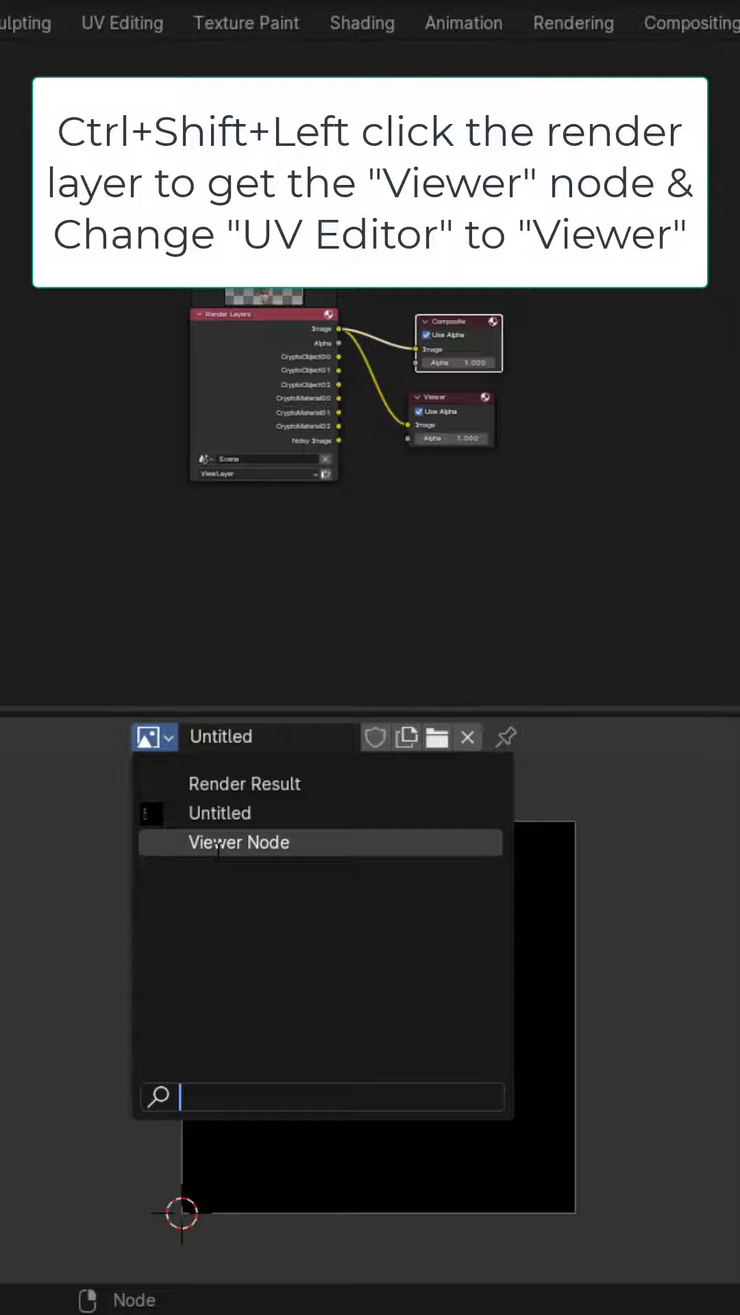
left_click(238, 842)
type("g")
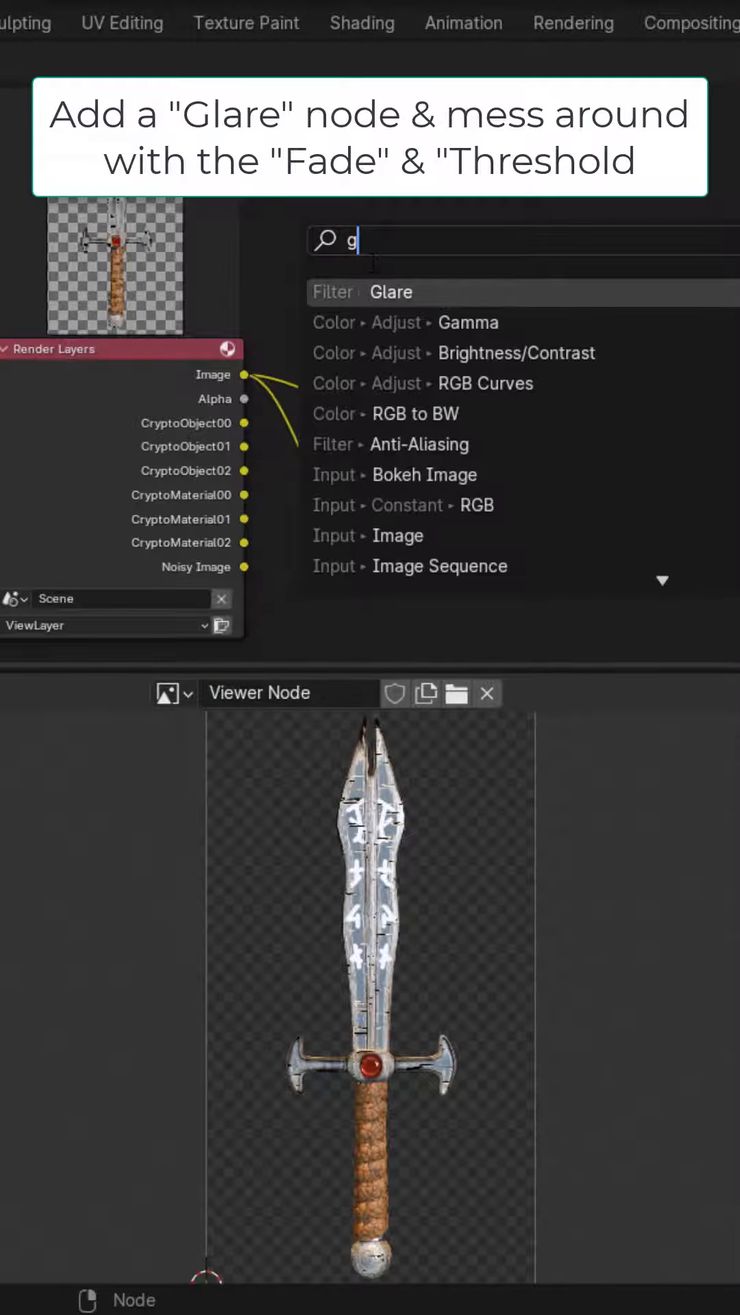
- Add a streak Glare node, then duplicate it as a Fog Glow glare sized 9
left_click(390, 292)
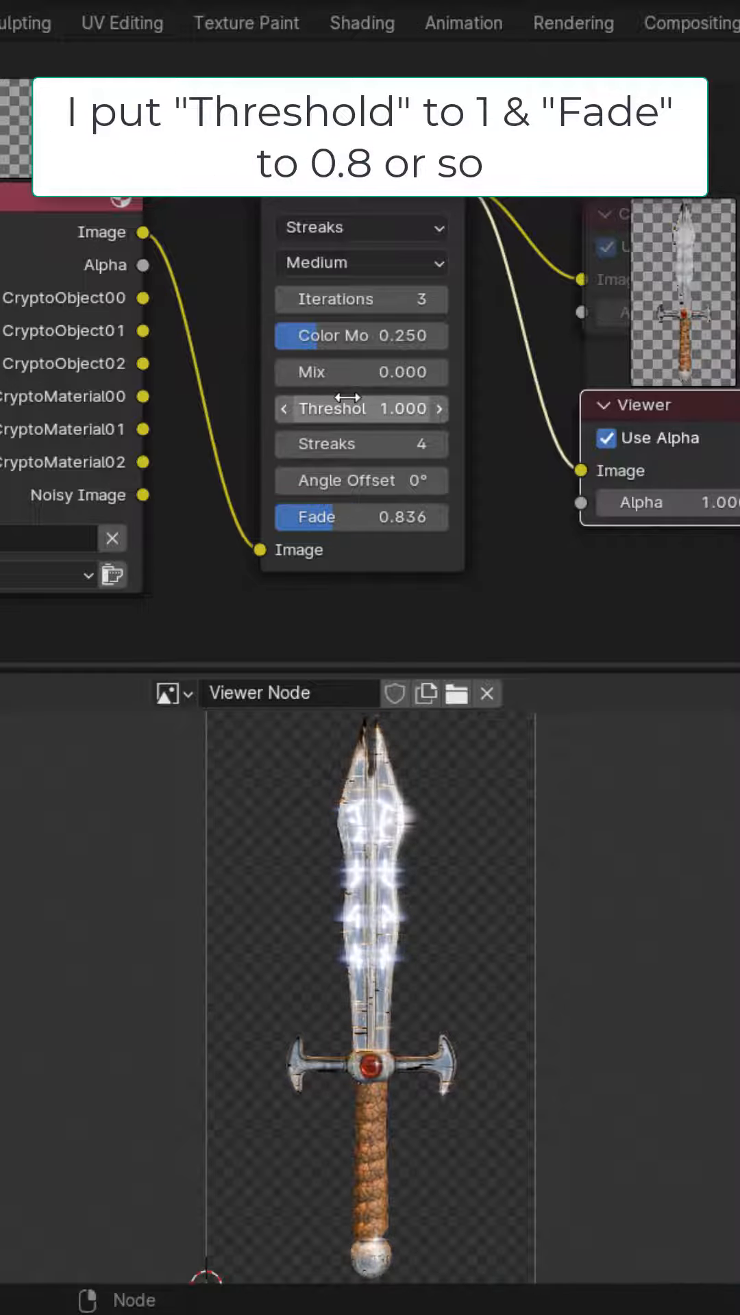
mouse_move(395, 533)
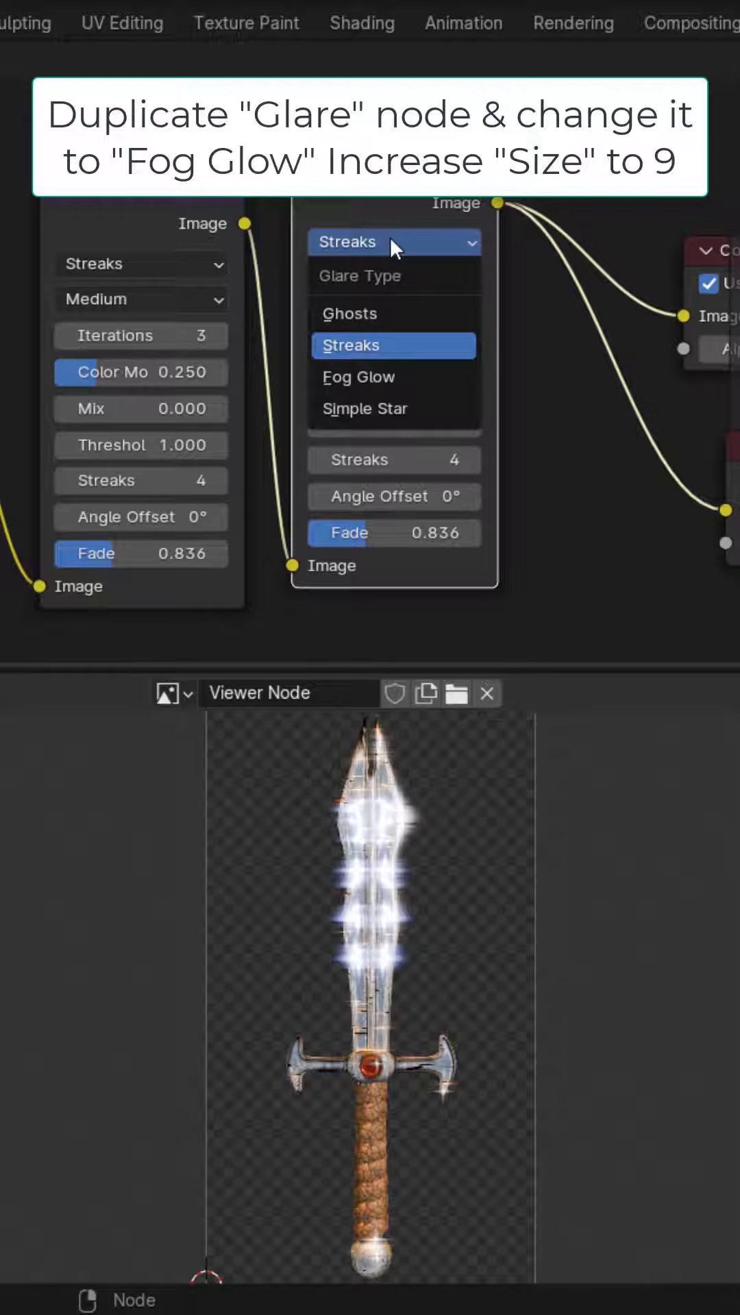
left_click(357, 375)
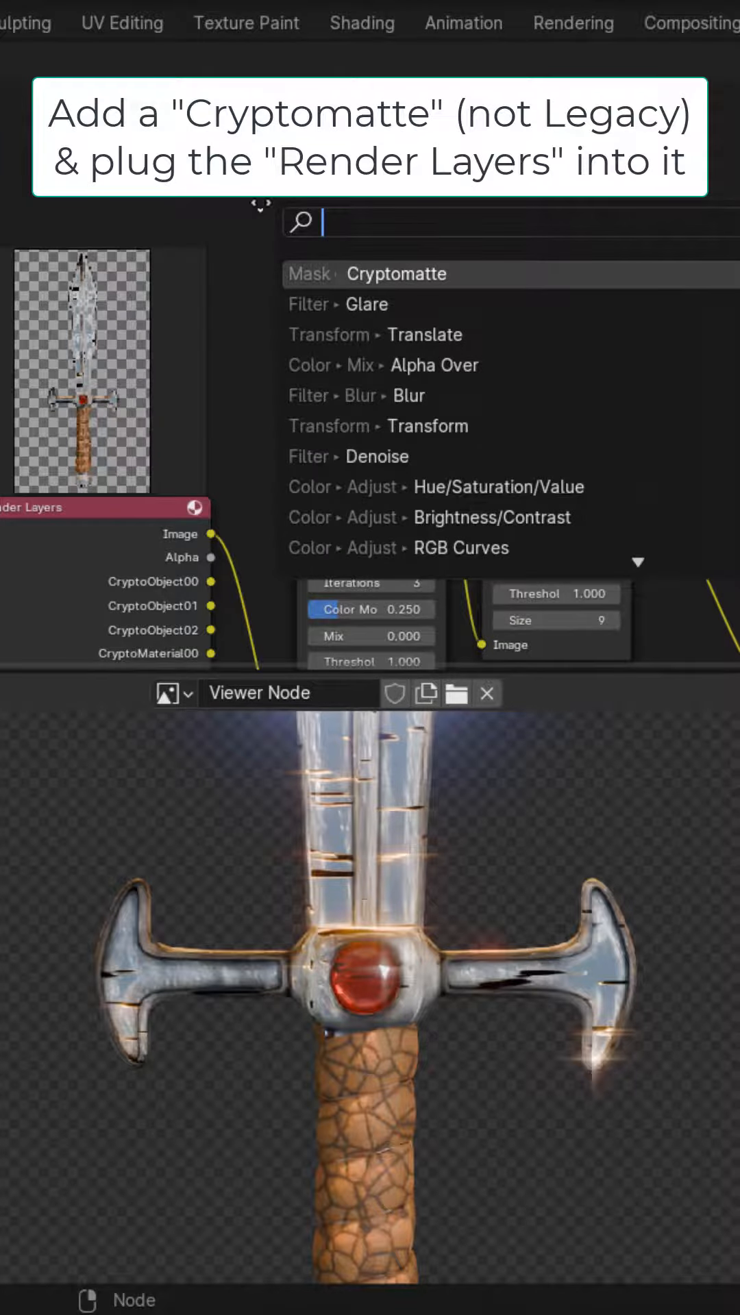
- Add a Cryptomatte node and pick the red gem from the preview as its matte
left_click(396, 274)
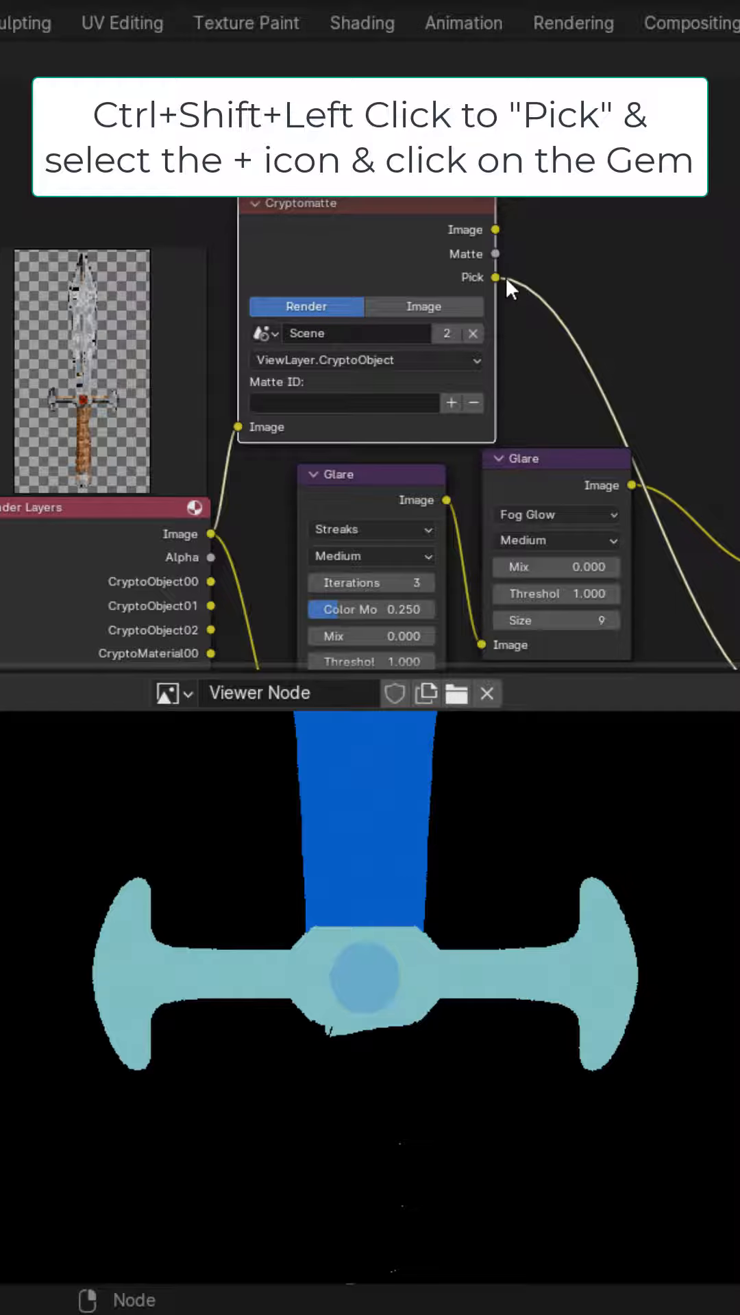
left_click(366, 975)
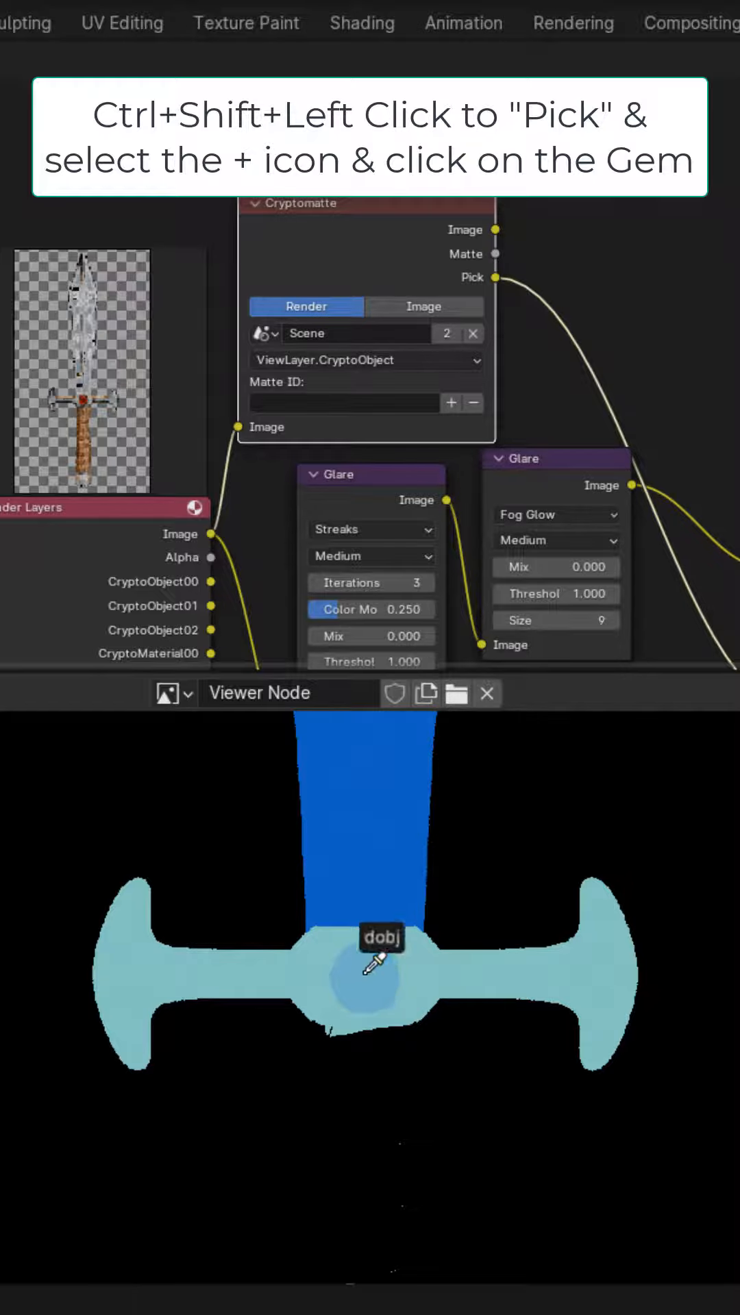
left_click(372, 969)
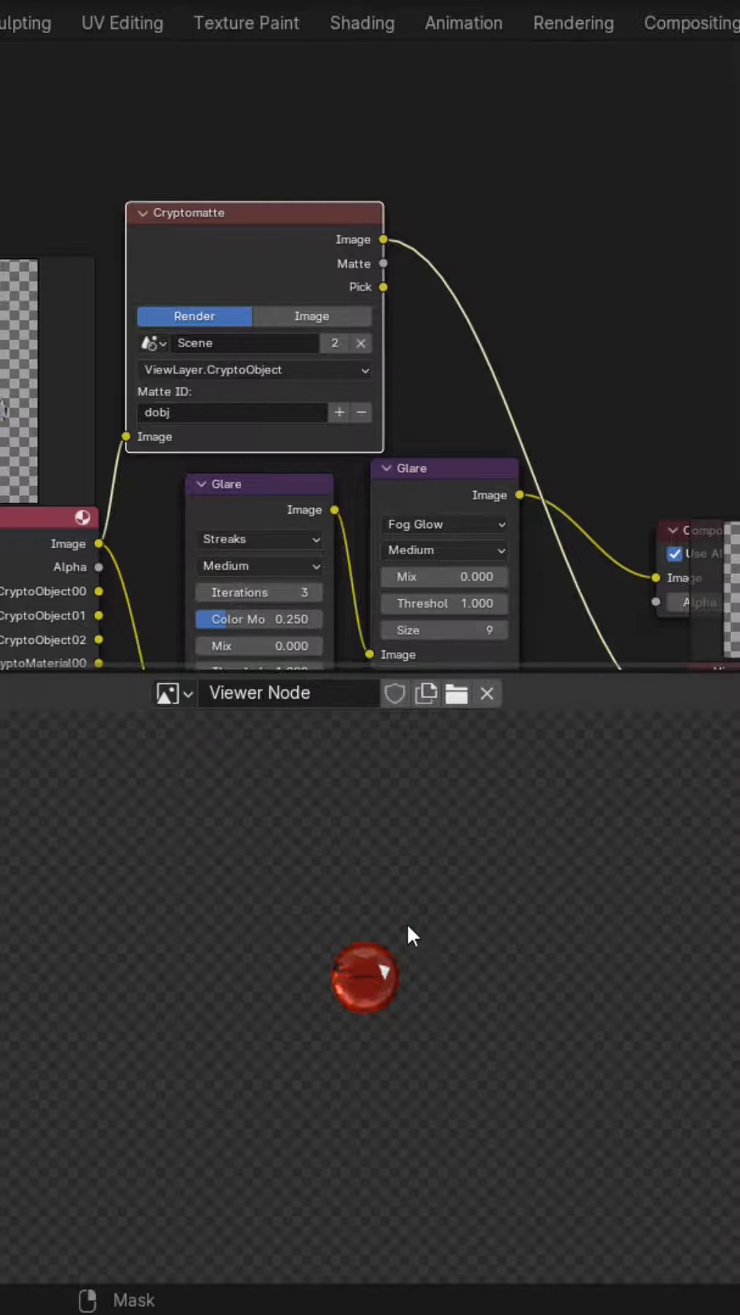
mouse_move(398, 1000)
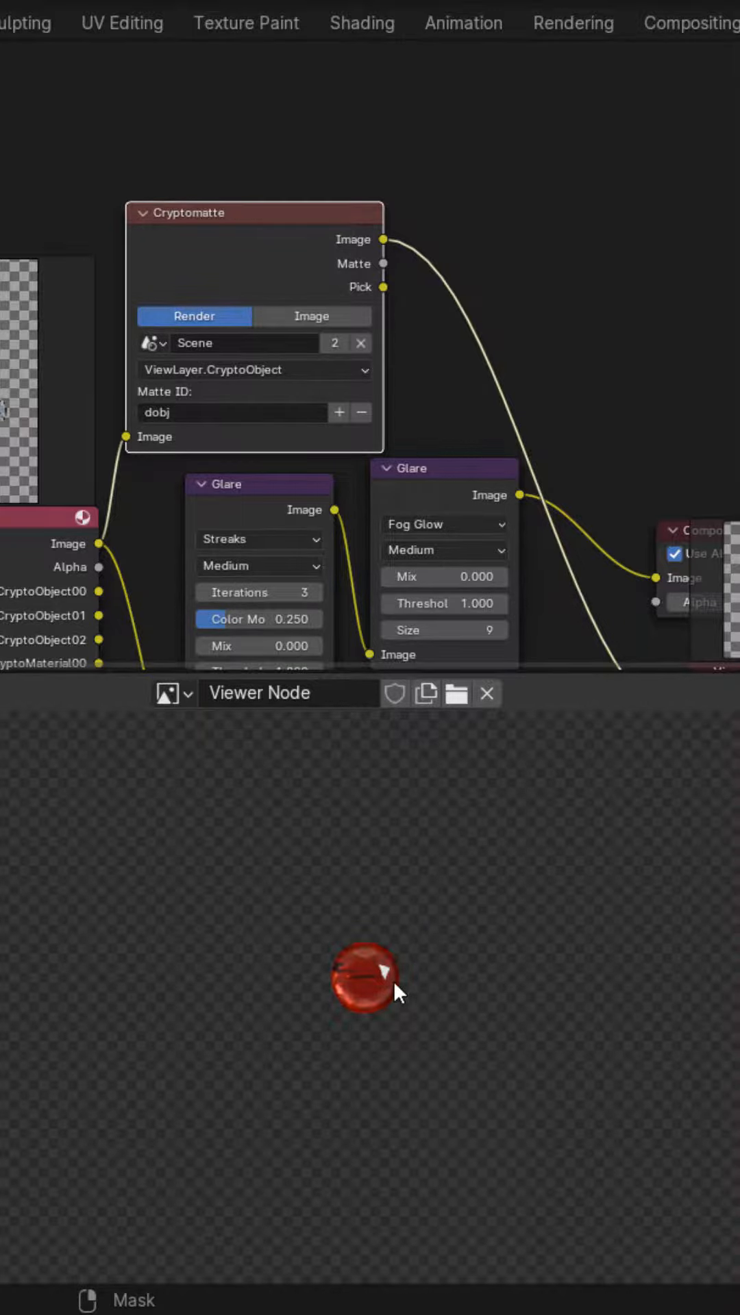